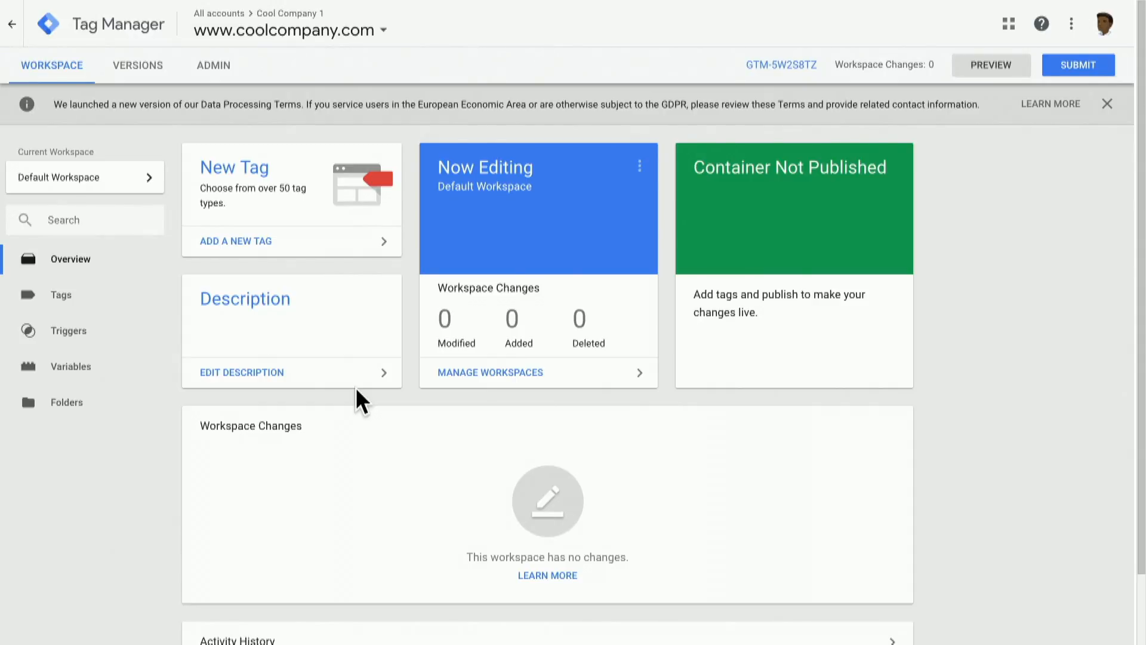
mouse_move(160, 401)
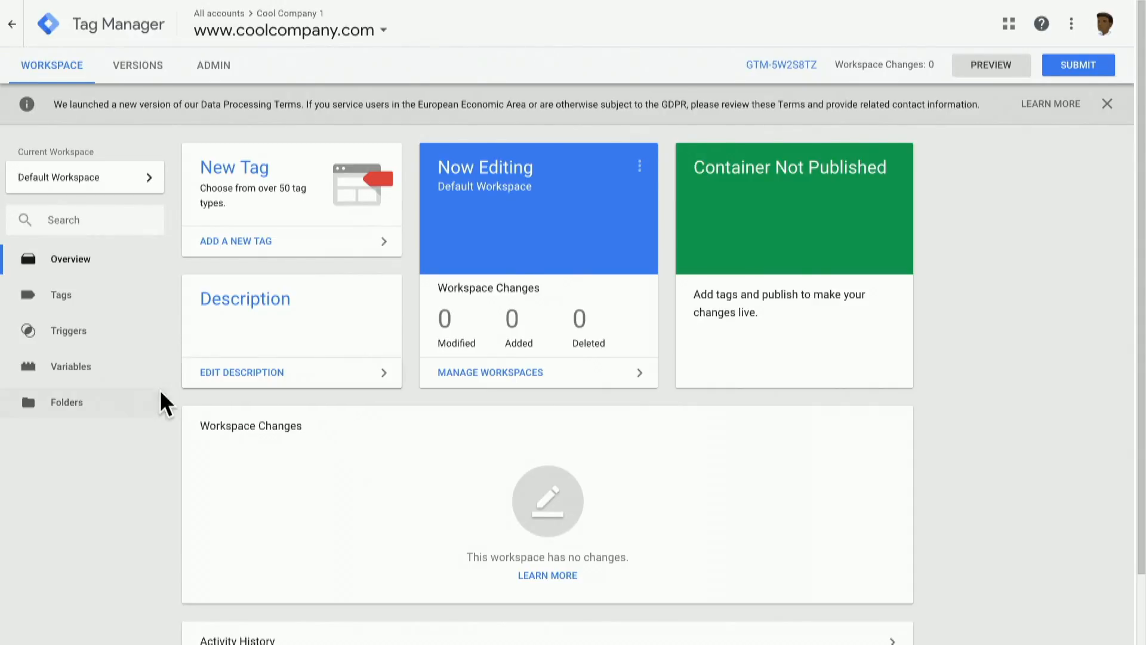
Show the workspace's Variables page, listing five built-in variables and no user-defined ones
click(70, 366)
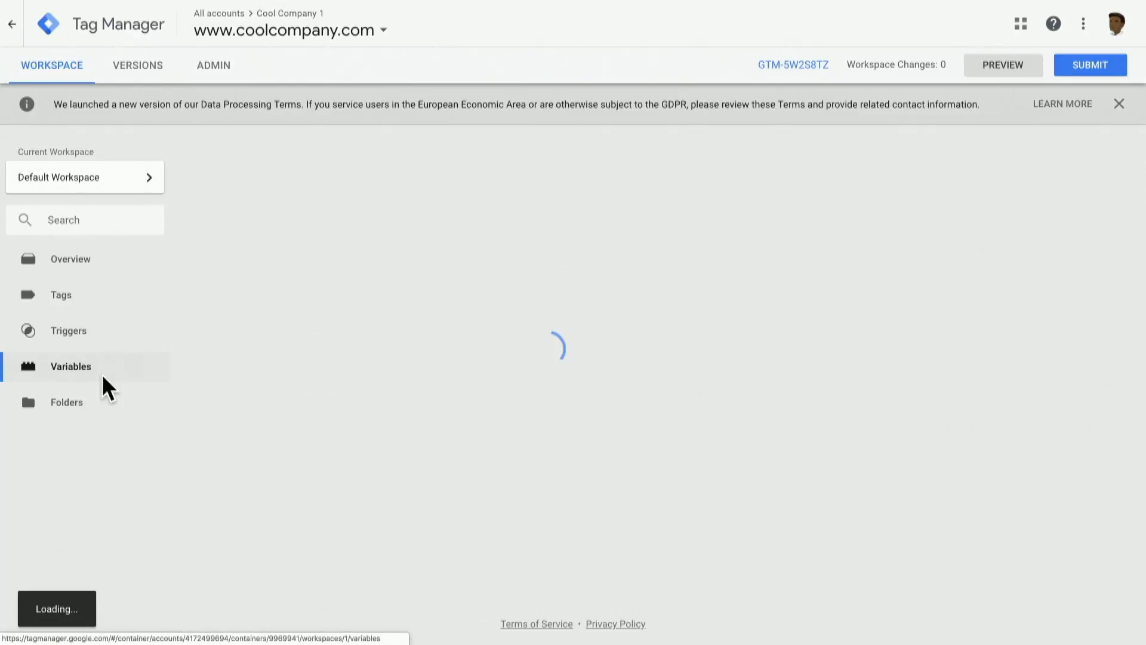
click(70, 366)
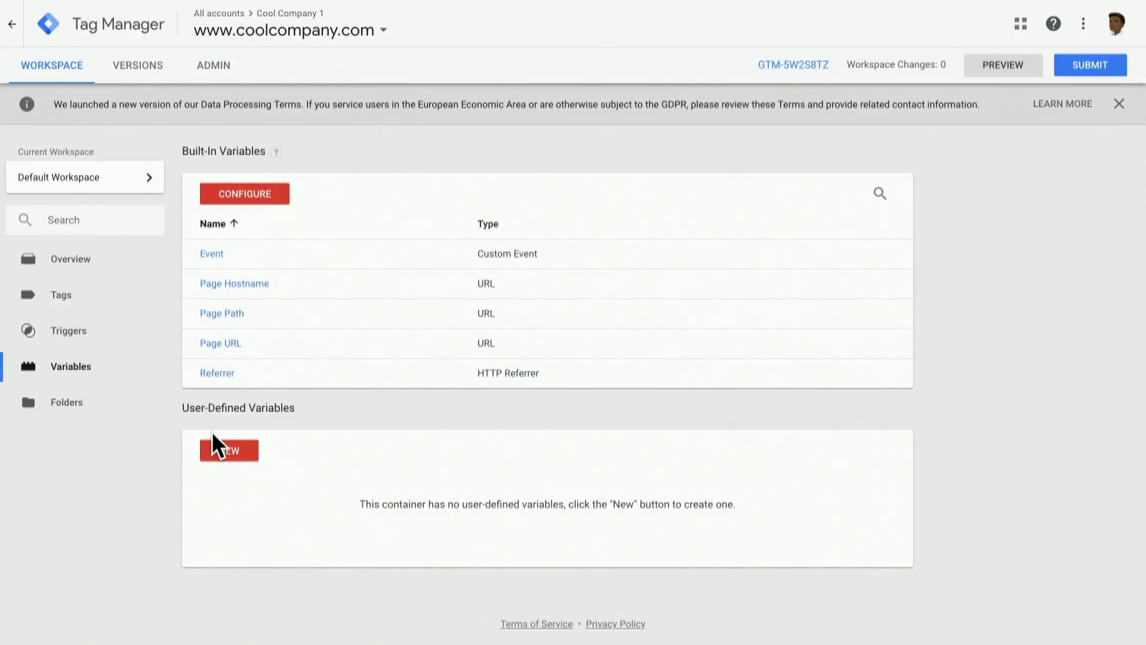
mouse_move(245, 430)
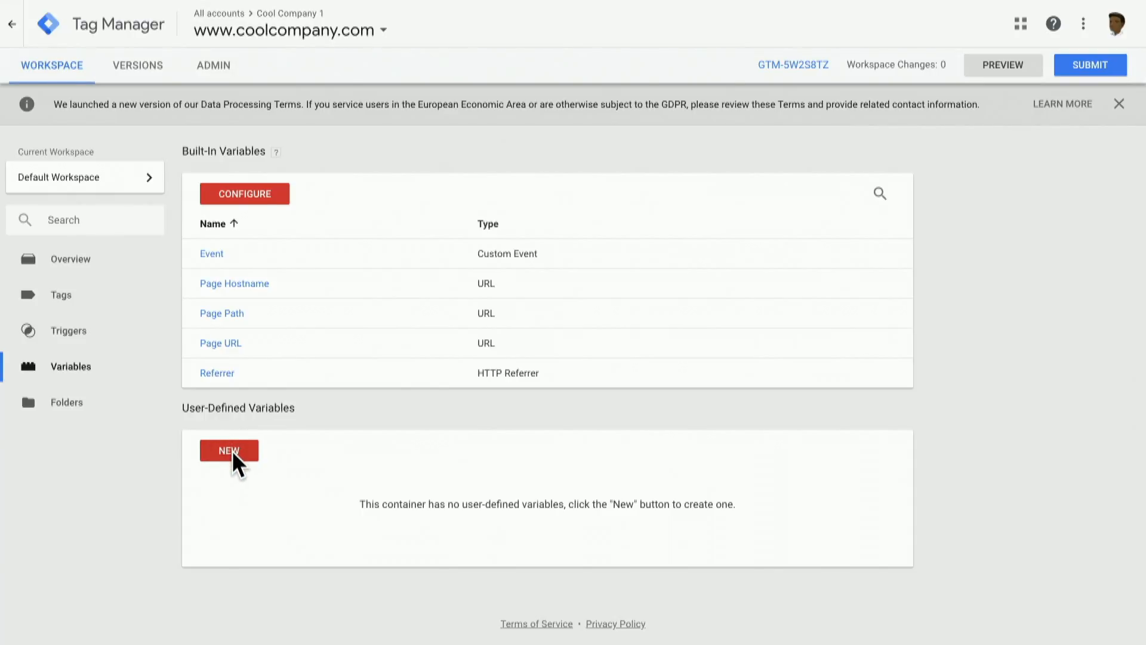
Create a new user-defined variable with the Google Analytics Settings type
click(228, 449)
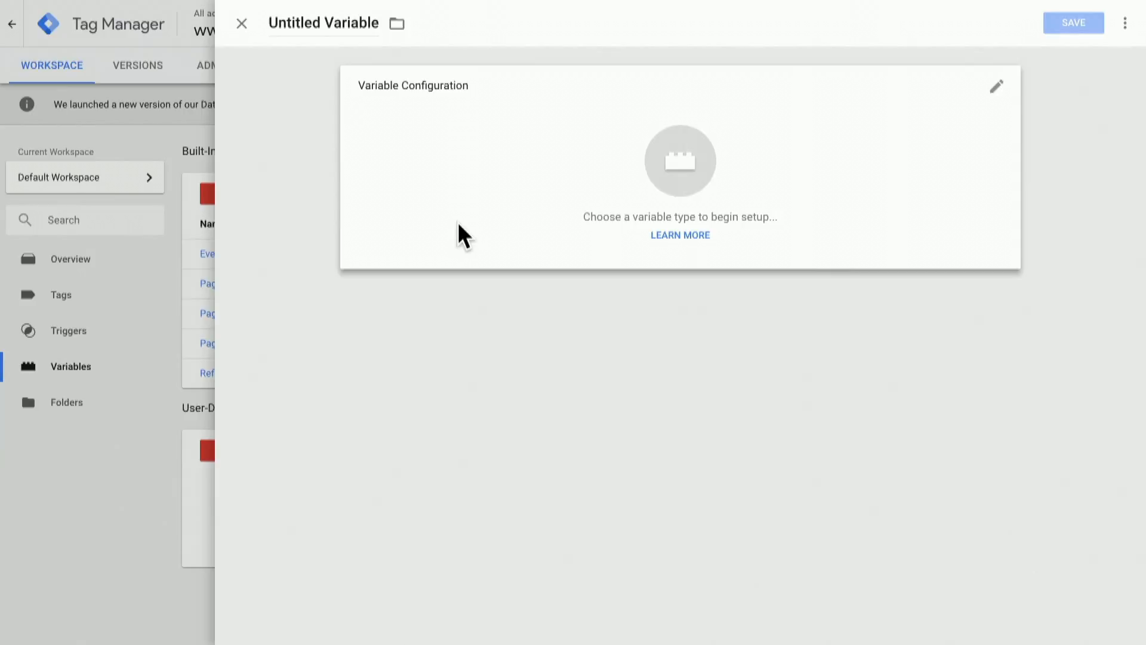
click(995, 85)
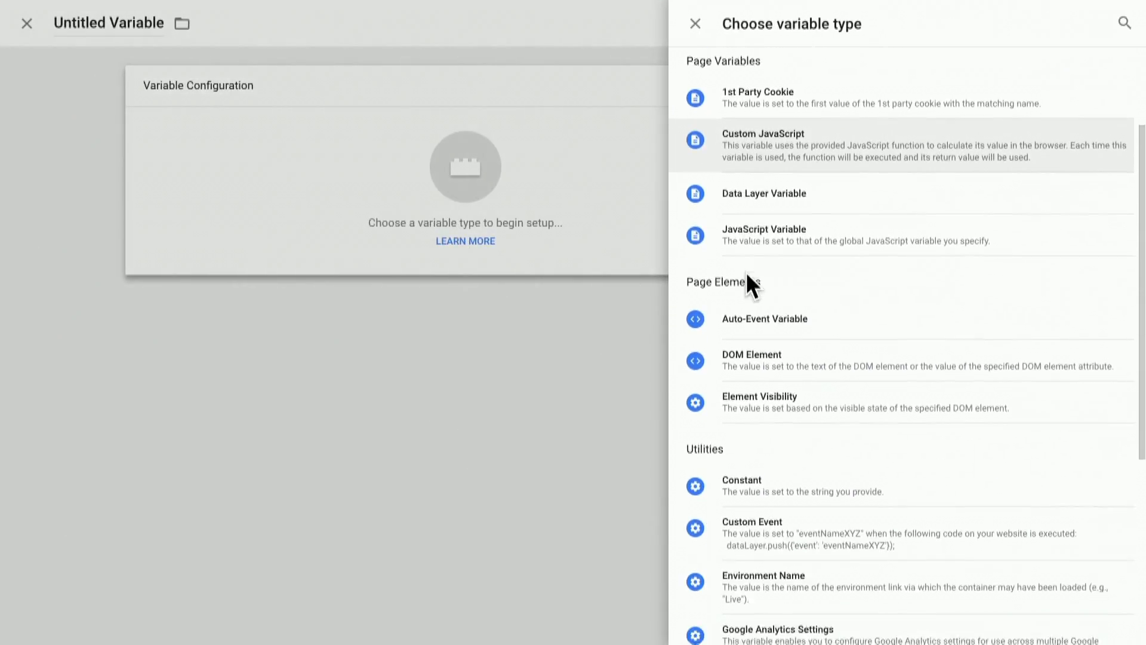
scroll(down, 3)
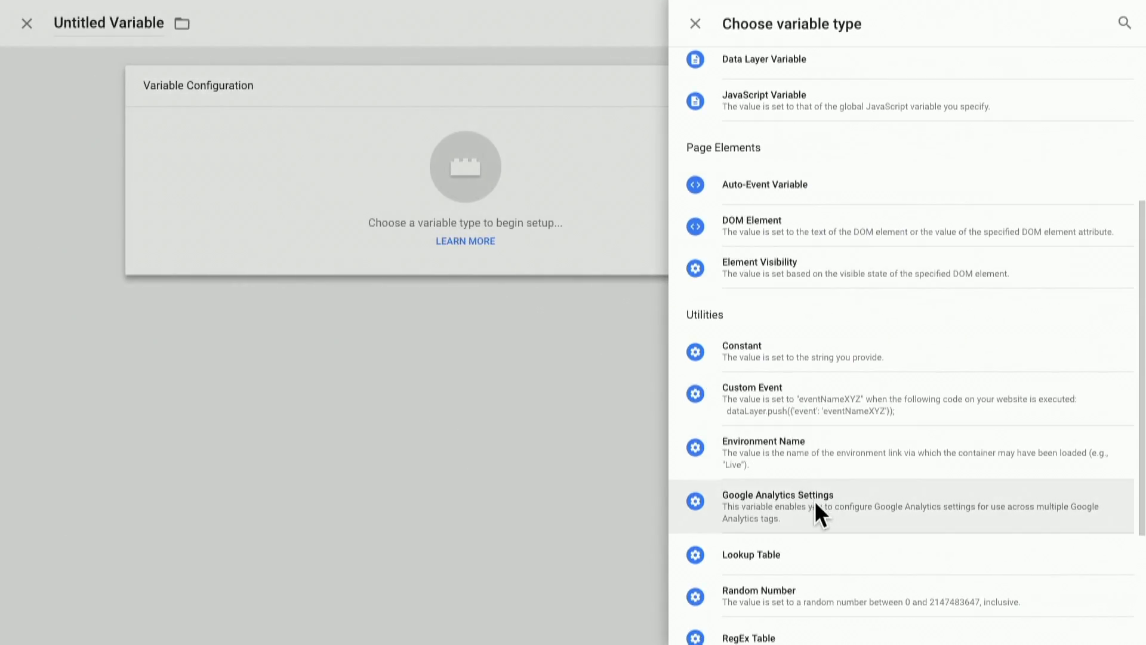
mouse_move(826, 518)
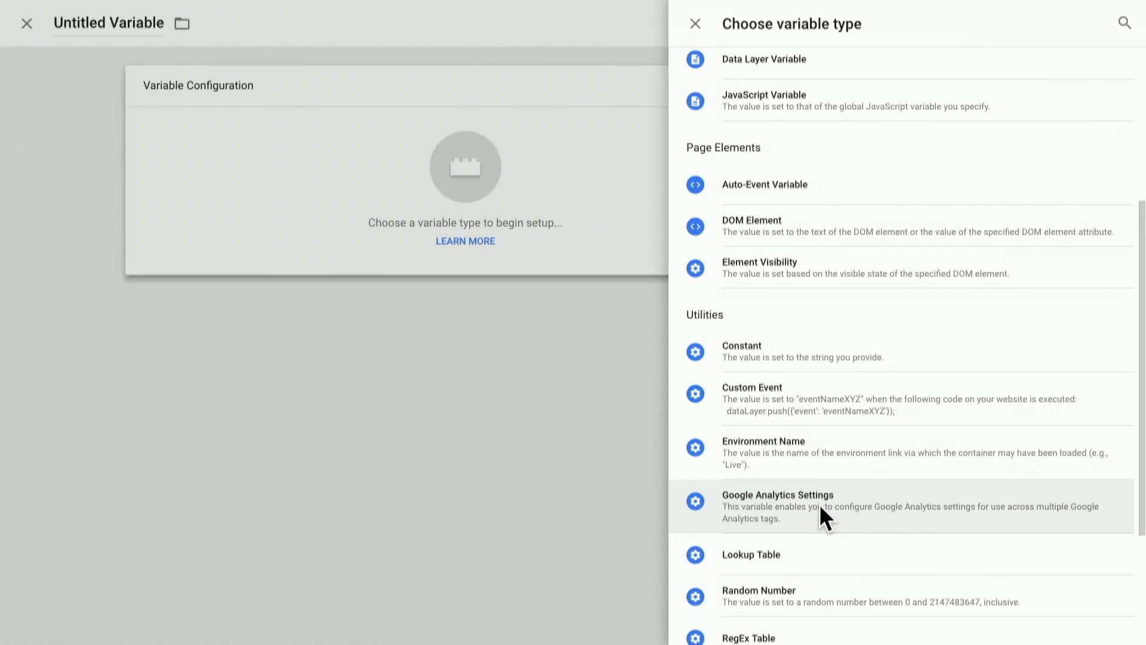
click(777, 494)
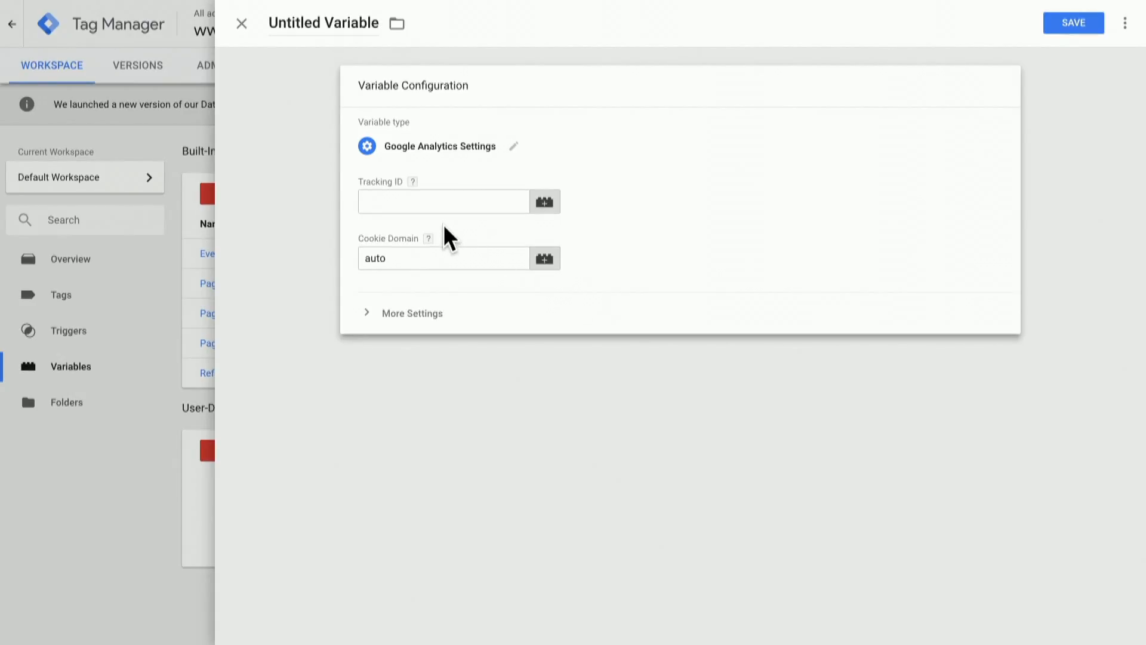
Enter tracking ID UA-12345-1 and expand More Settings and Fields to Set
text(UA-12345-1)
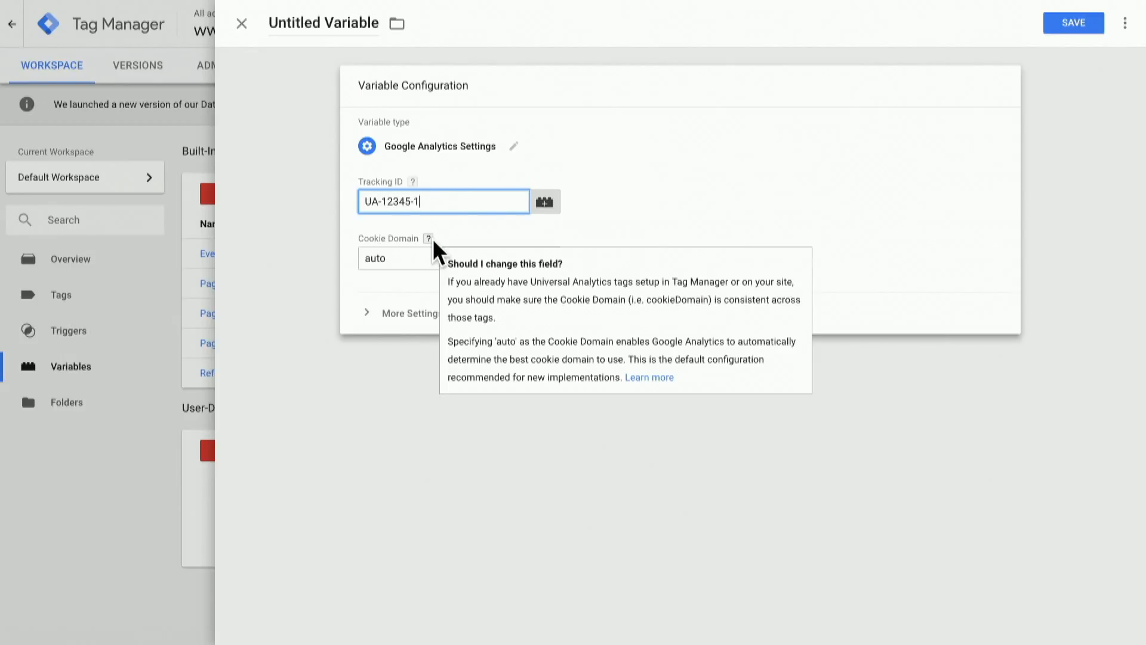
mouse_move(468, 243)
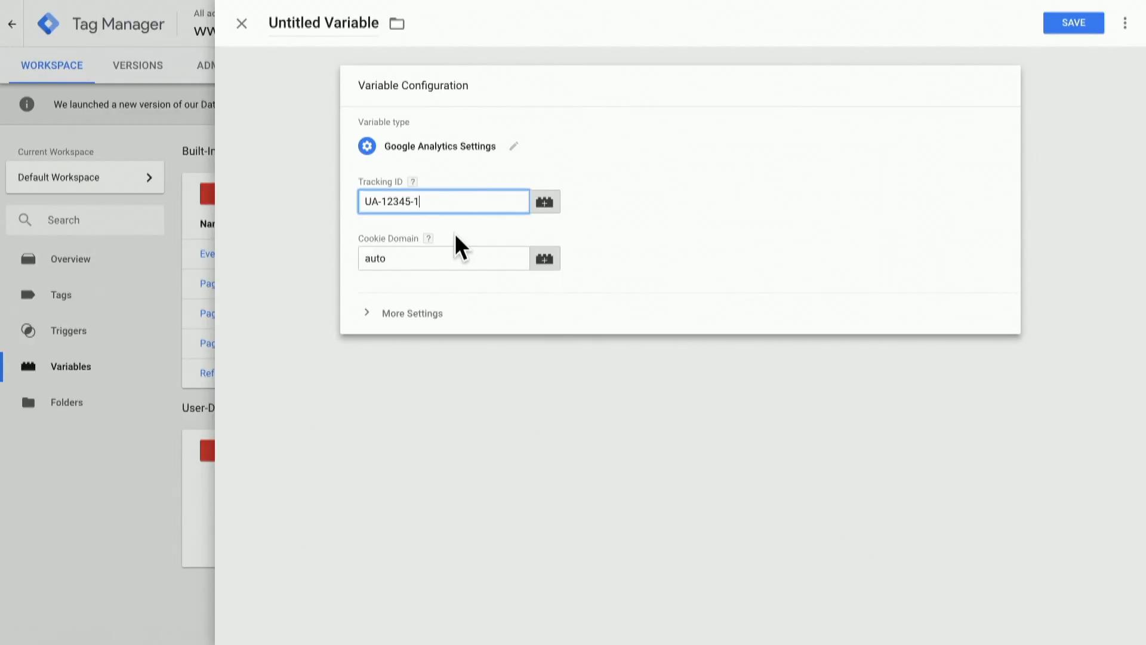
mouse_move(449, 265)
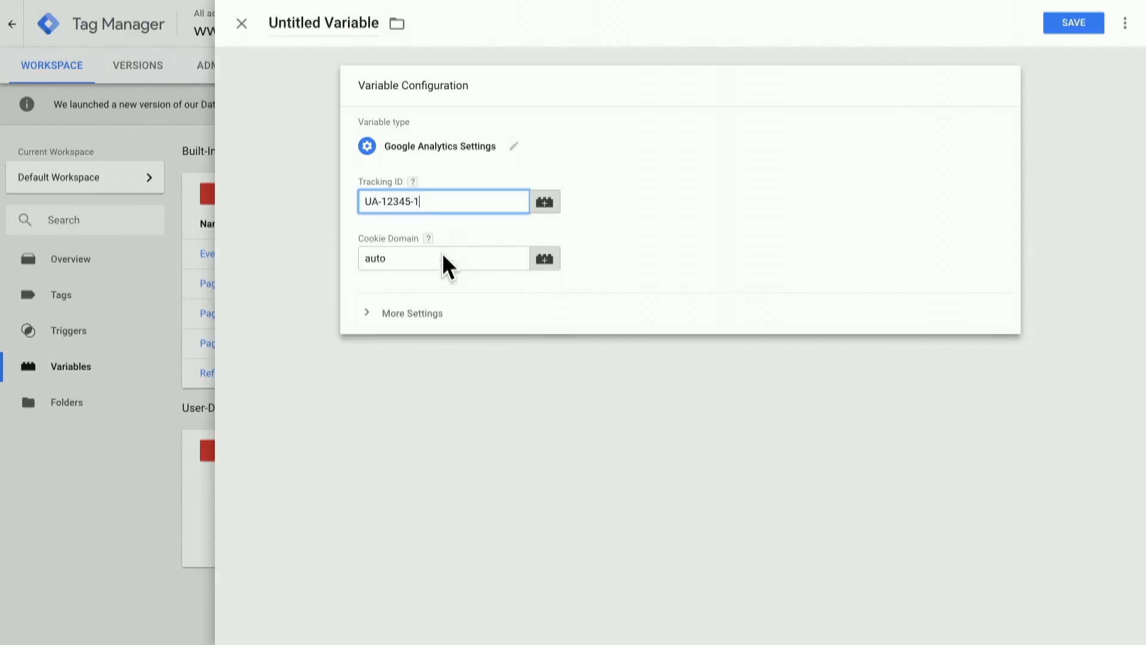
click(422, 313)
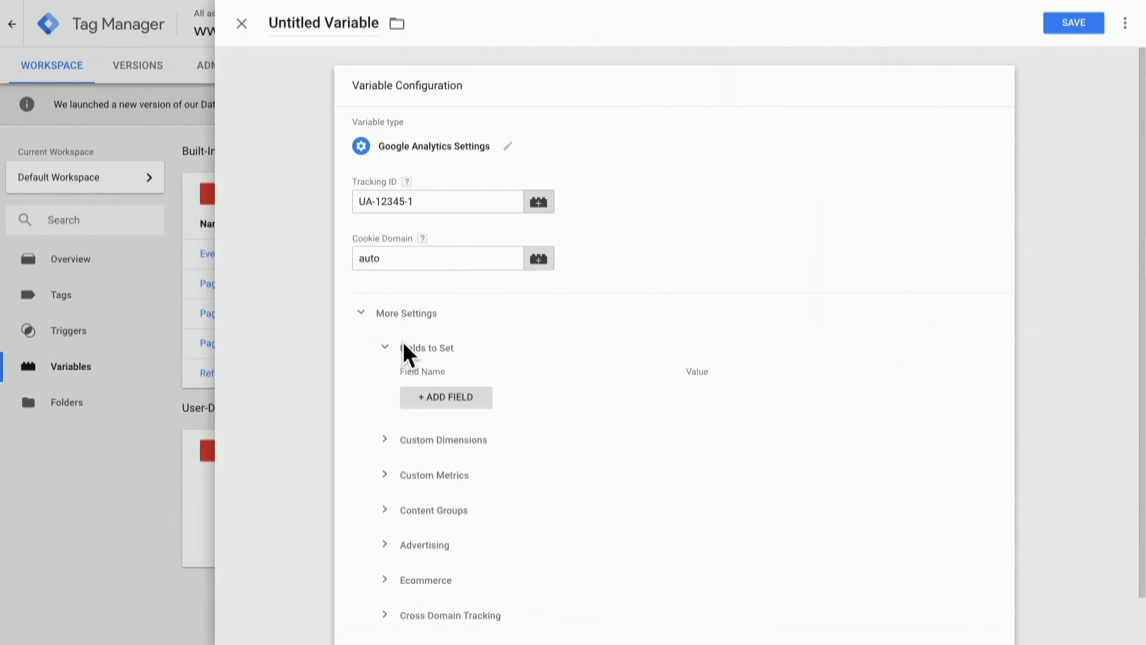
click(385, 348)
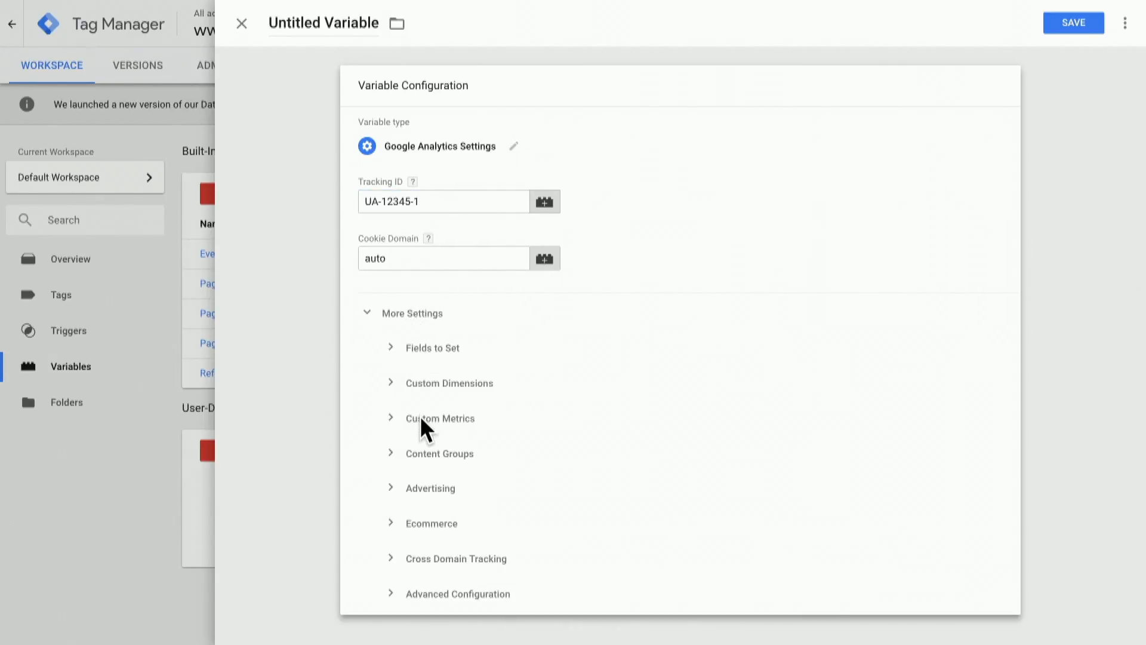
mouse_move(435, 501)
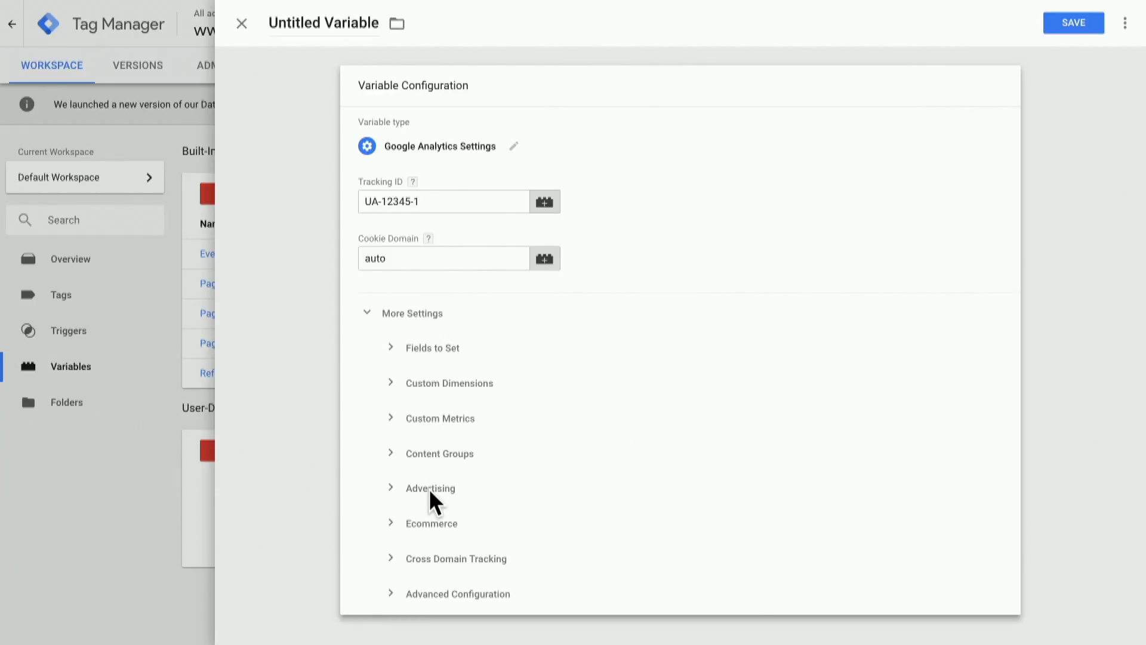
mouse_move(408, 327)
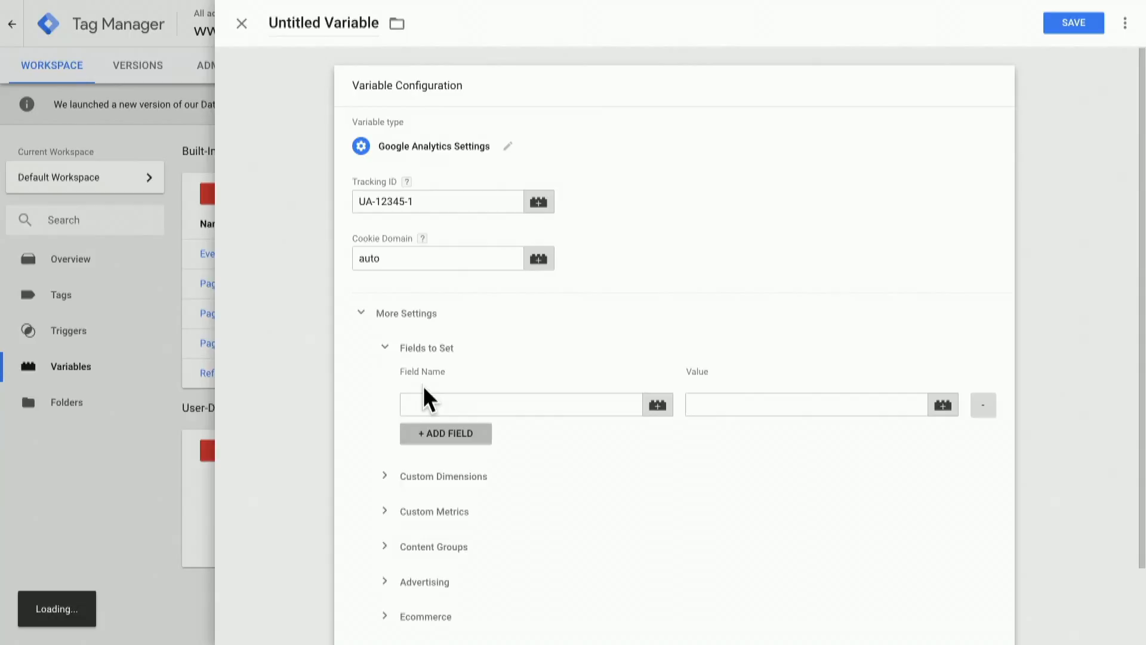
Add a Fields to Set row setting allowLinker to true
click(520, 404)
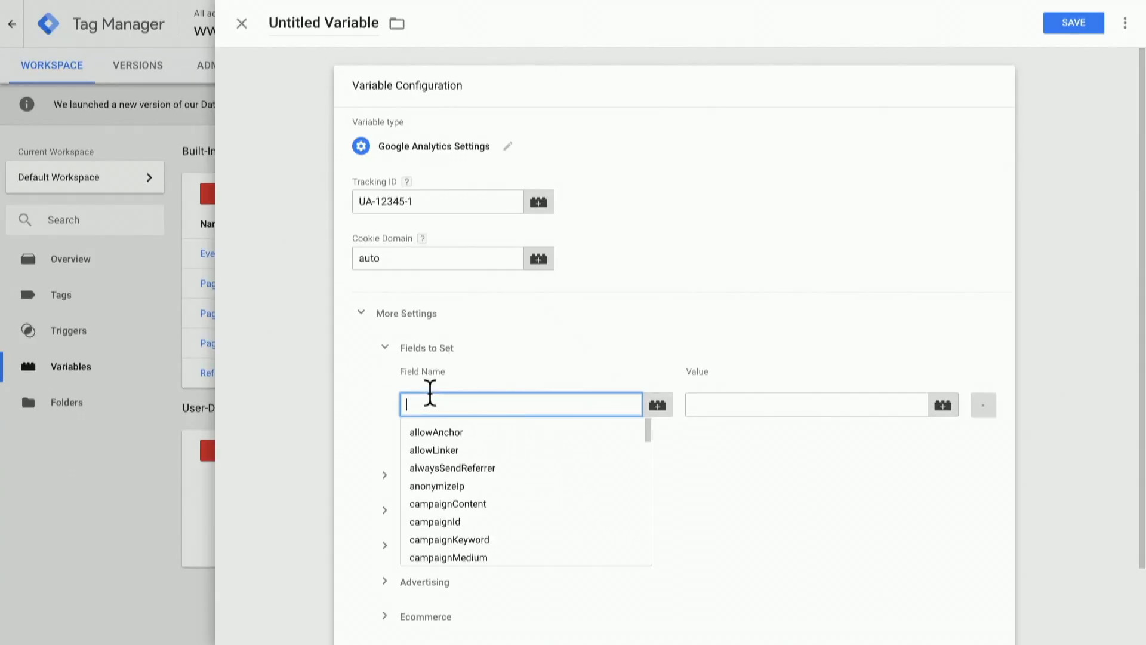
click(433, 450)
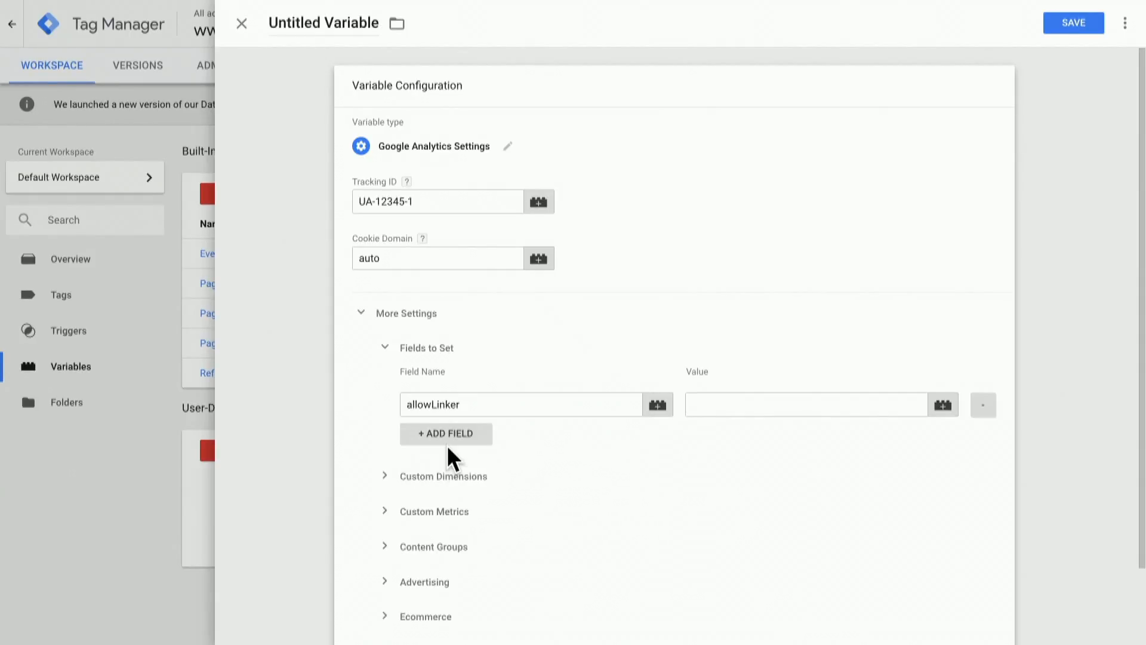
click(804, 404)
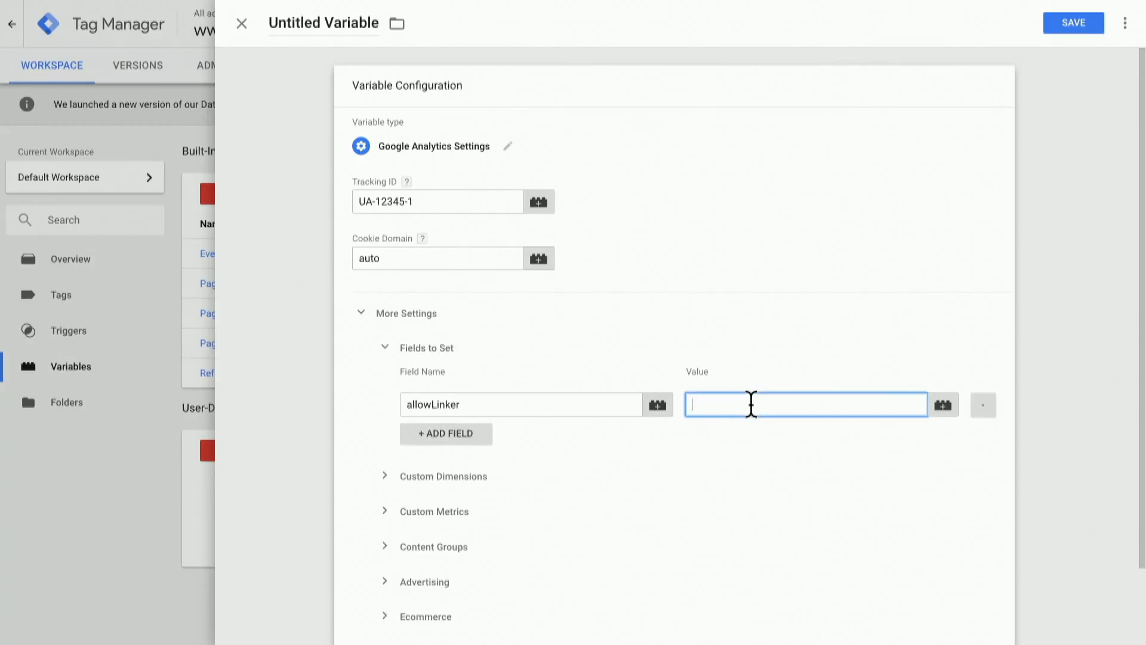
text(true)
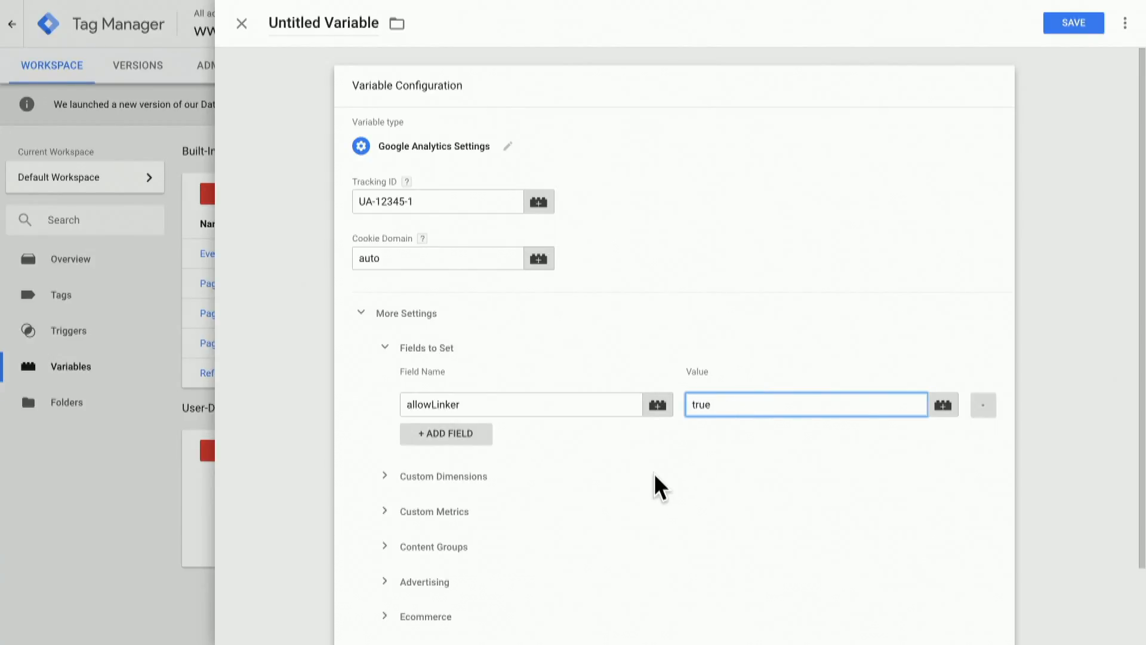
Add custom dimension index 1 with value 'Sports'
click(441, 476)
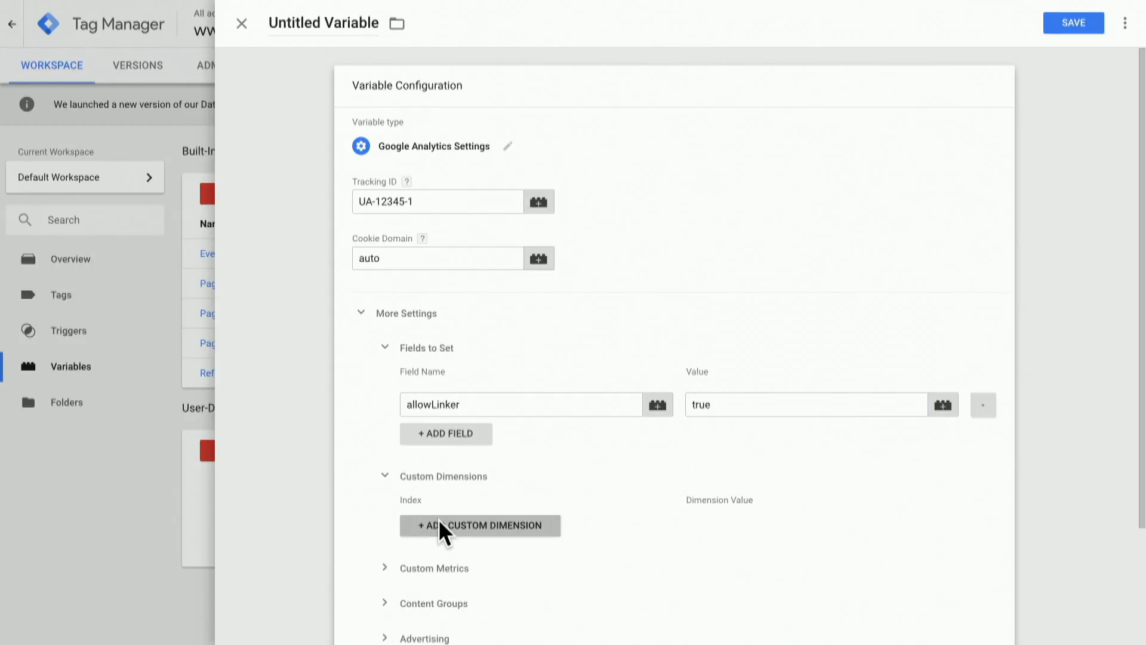
click(479, 524)
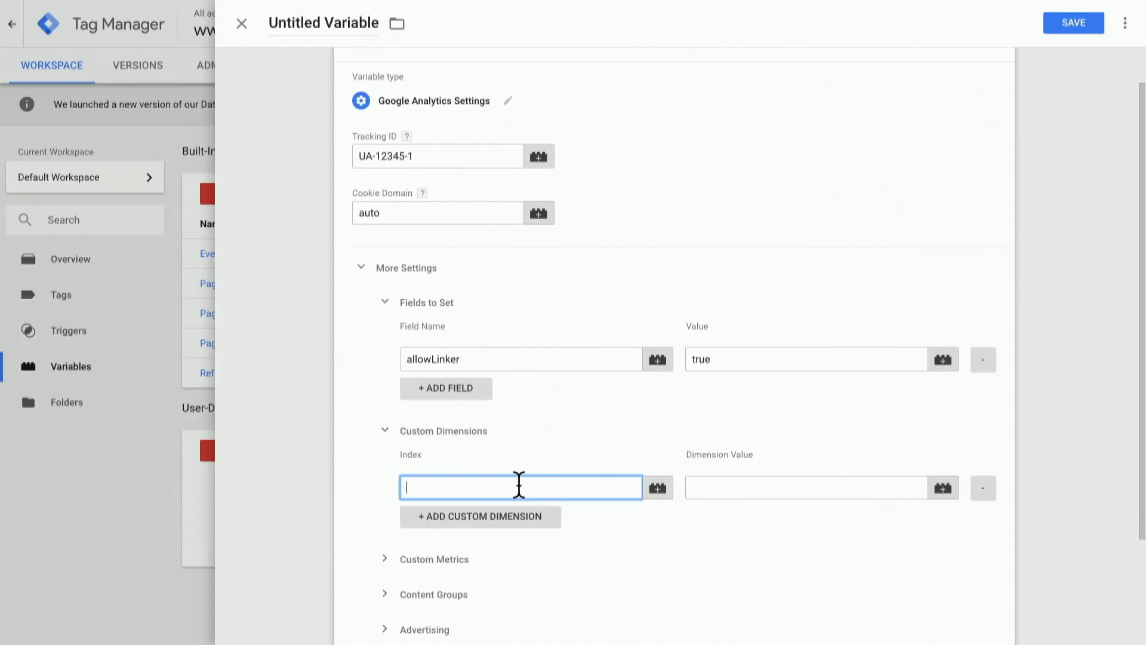
mouse_move(560, 479)
text(1)
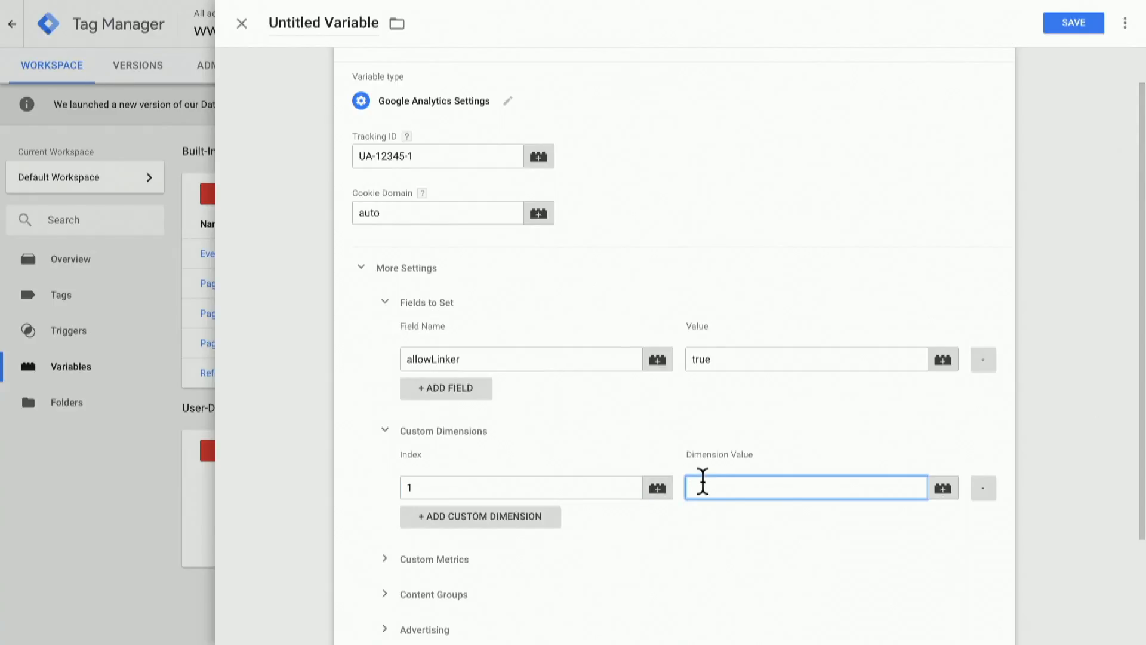
text(Sports)
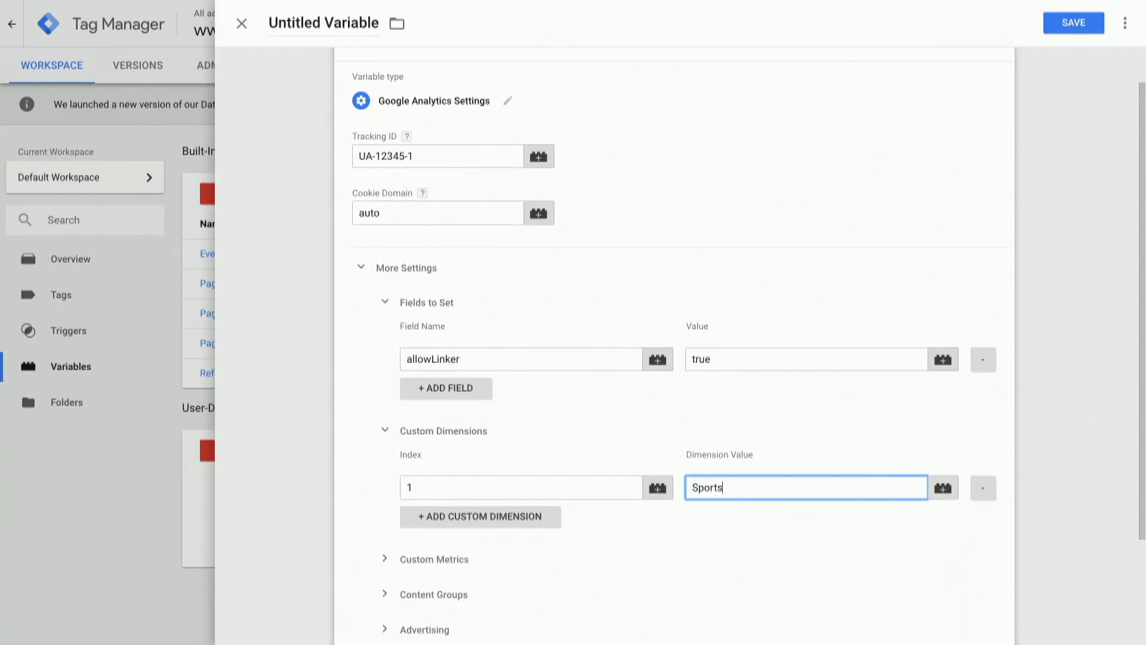
mouse_move(824, 476)
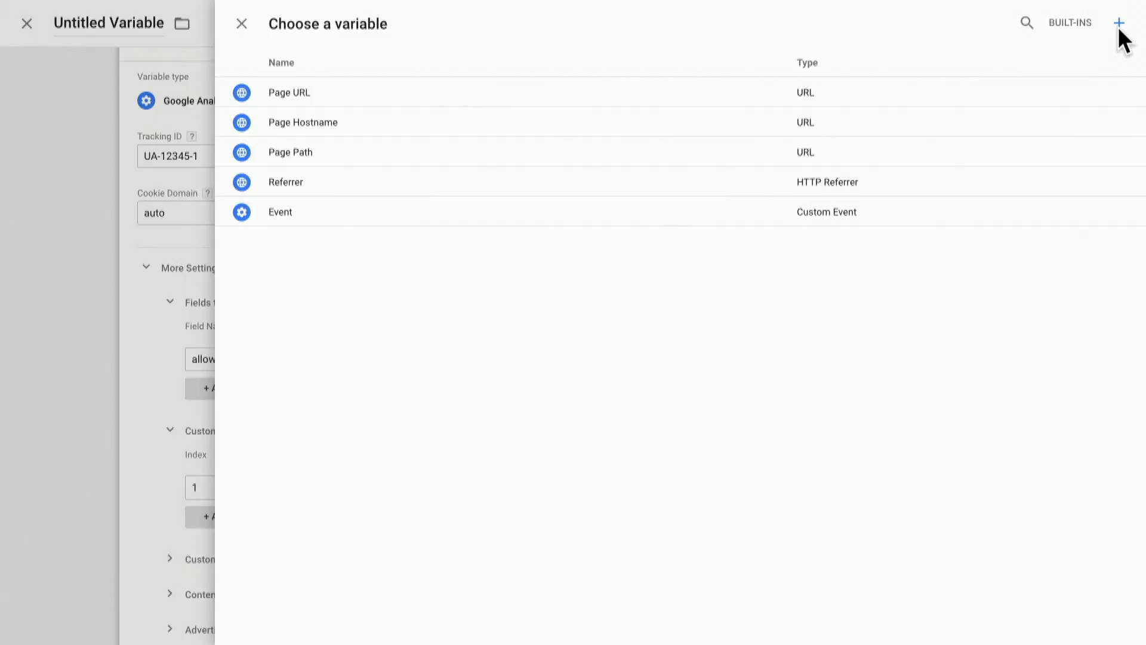
Close the Choose a variable panel and scroll through the variable's configuration
click(241, 23)
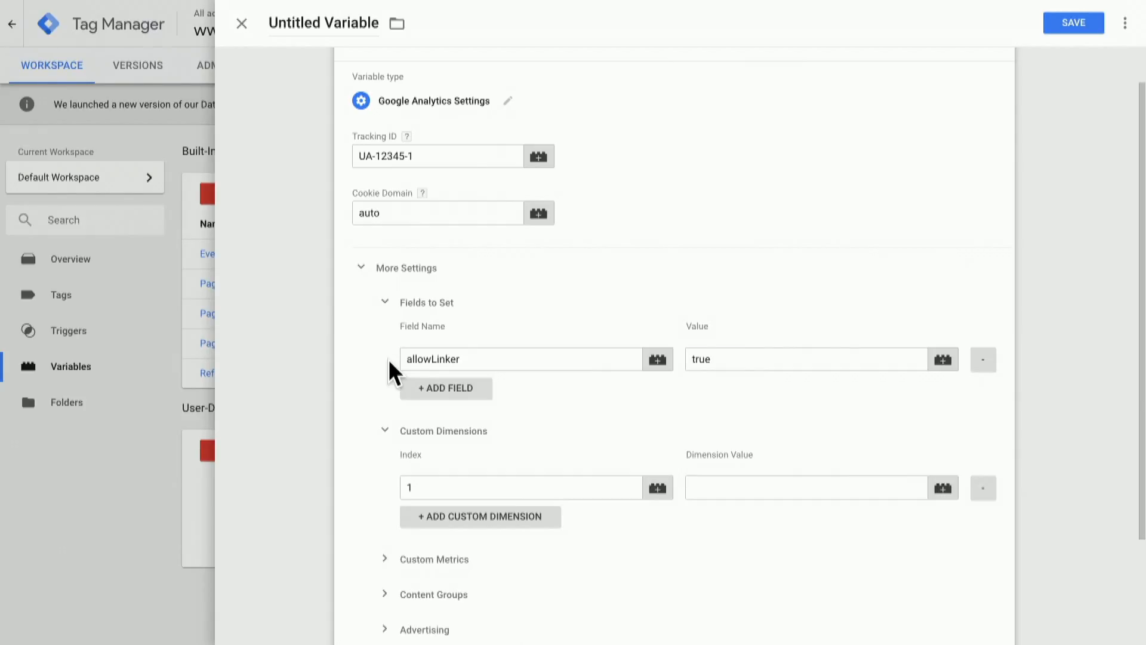
scroll(down, 3)
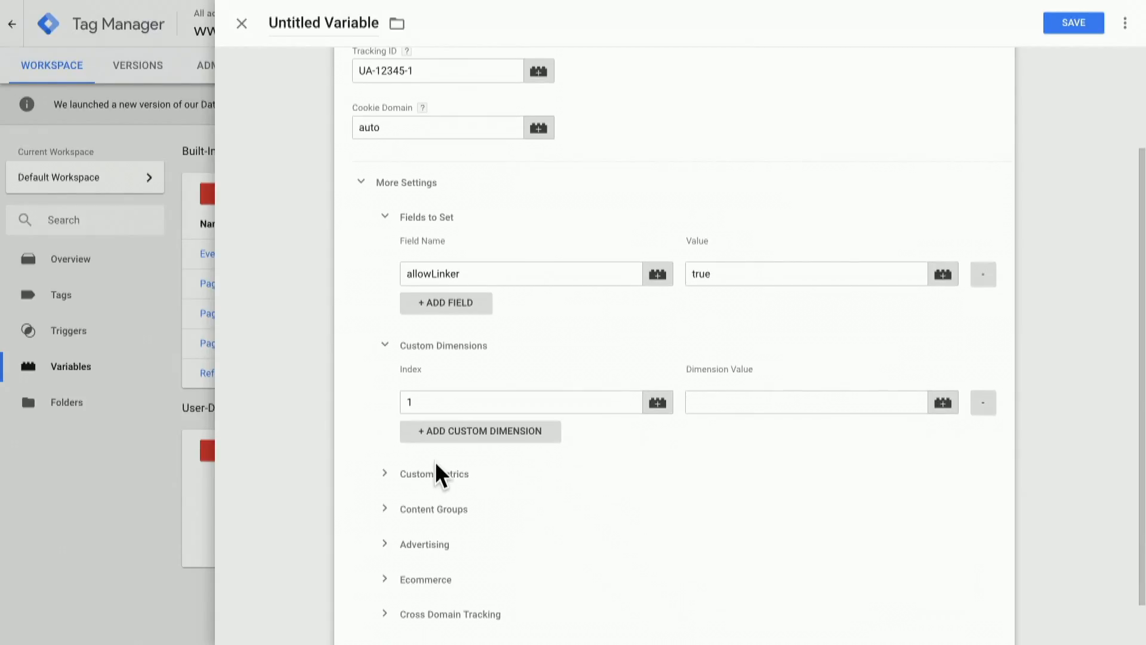
scroll(down, 3)
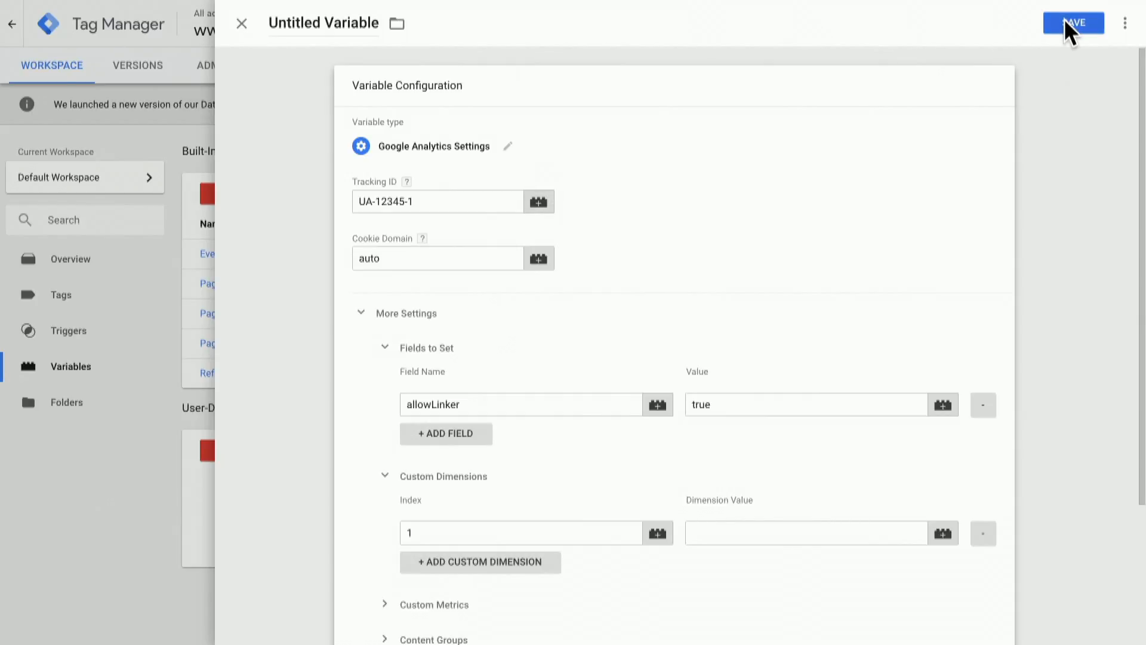
Save the variable under the name 'Primary Google Analytics Settings'
click(1073, 23)
text(Primary Google Analytics Settings)
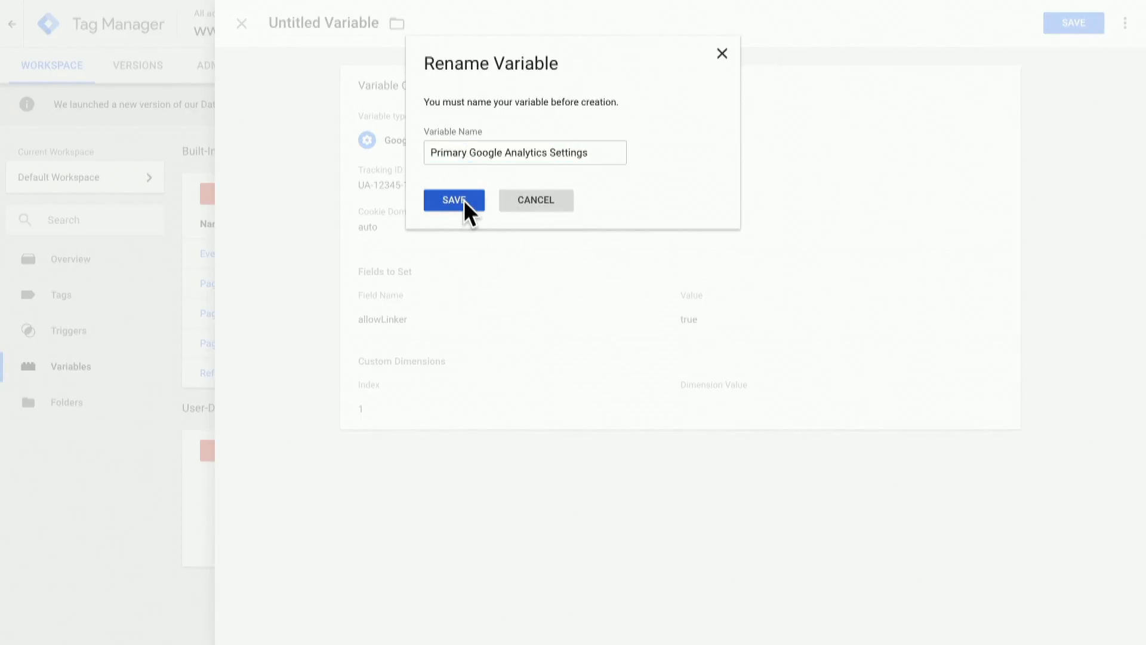
click(453, 200)
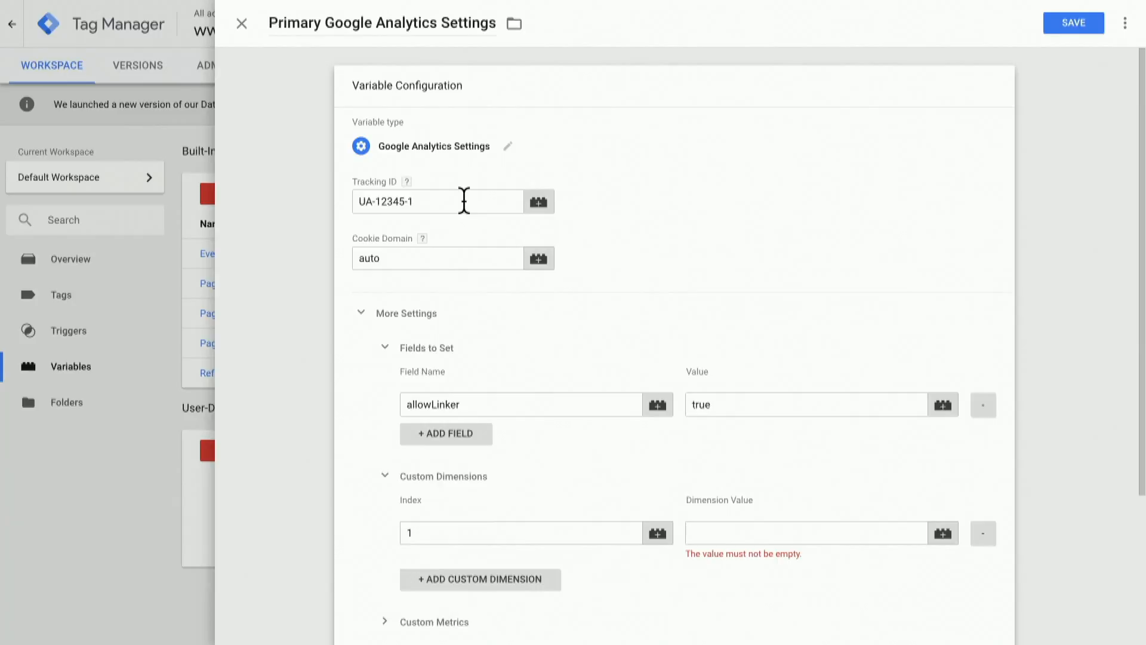